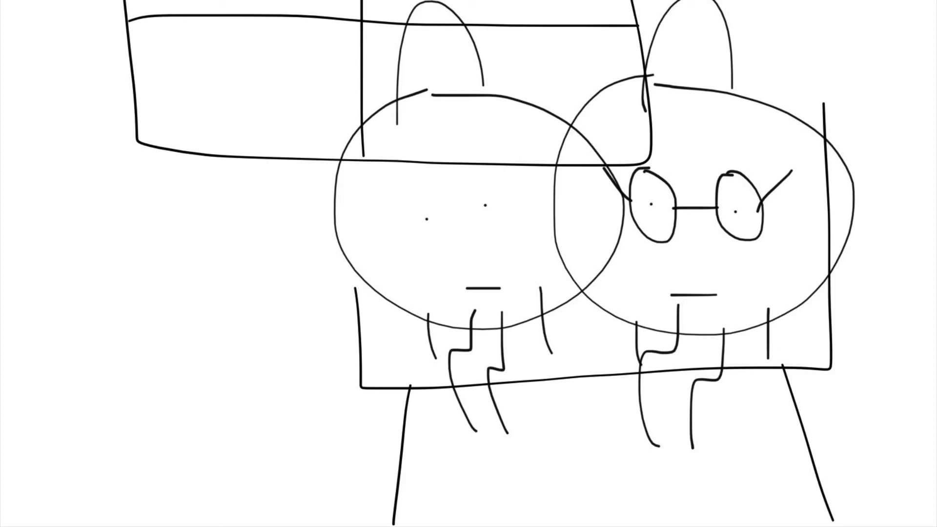
Brush over the figures, drawing the left character's larger smiling head with arms and the glasses-wearer's smile.
{"action": "left_click_drag", "start_coordinate": [311, 281], "coordinate": [364, 305]}
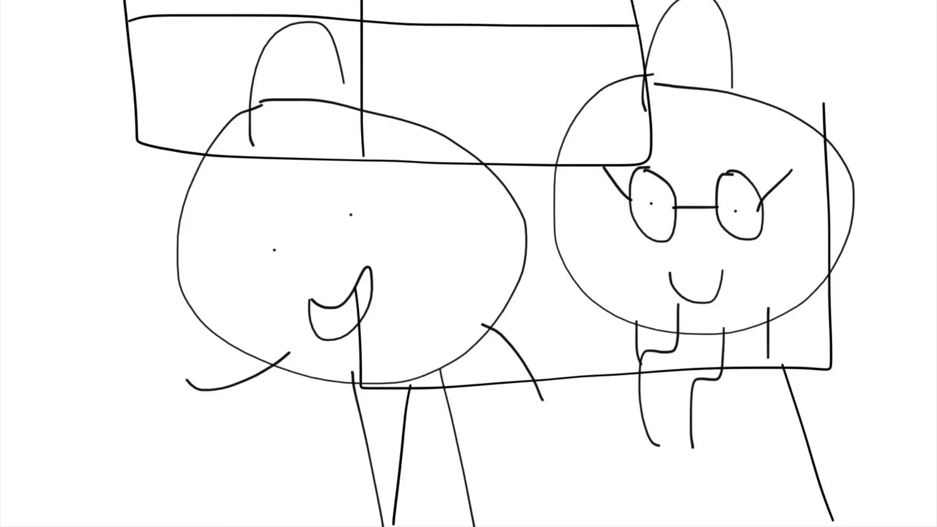